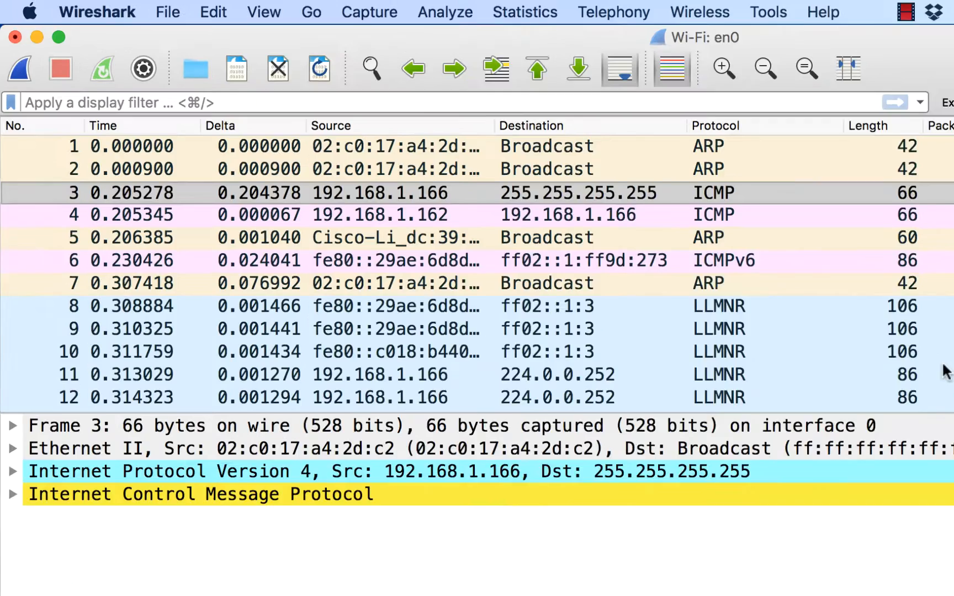
# Apply the display filter ip.addr == 192.168.1.0/24 to keep only local-subnet packets
pyautogui.write('ip.addr ==')
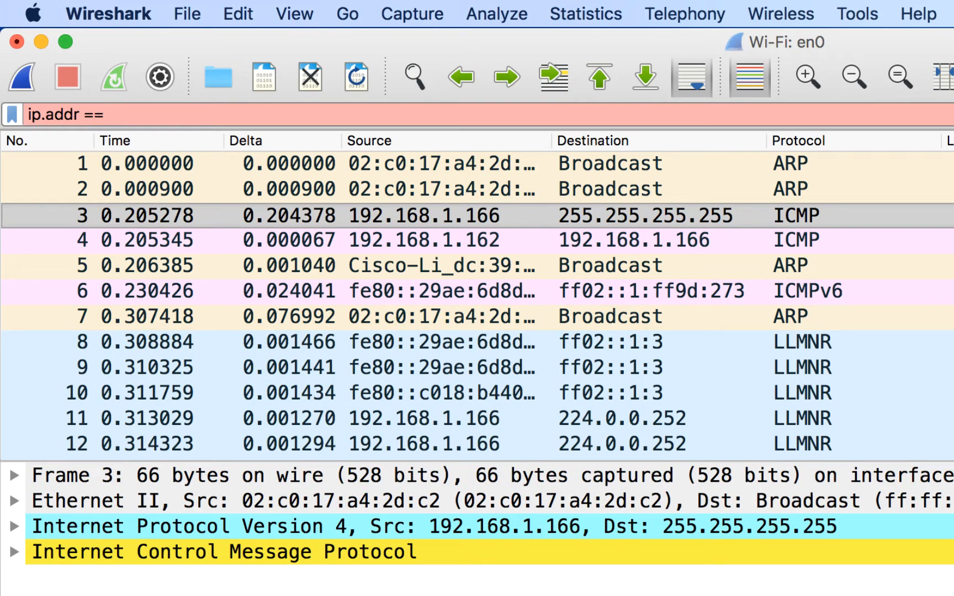
pyautogui.write('192')
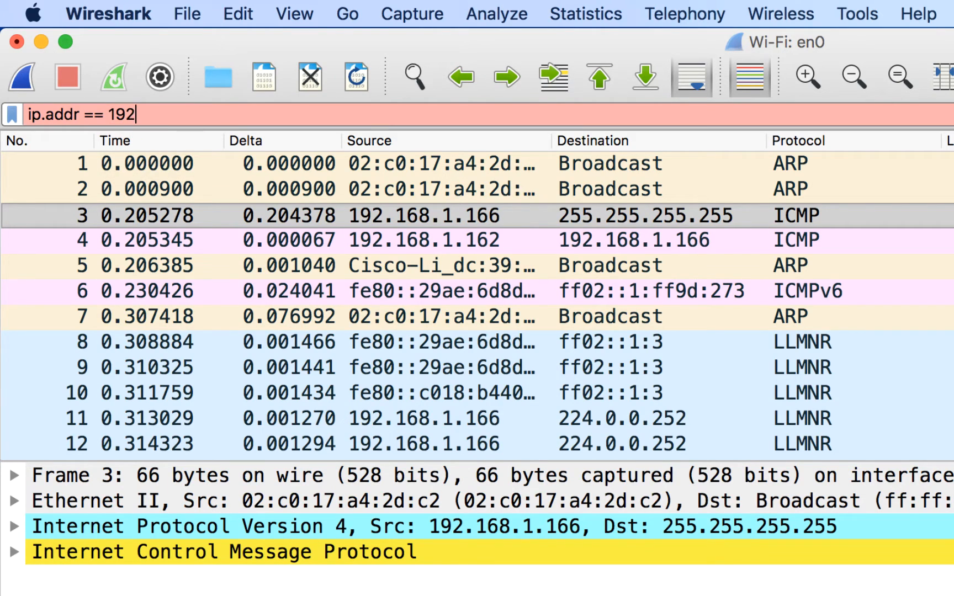
pyautogui.write('.168.1.')
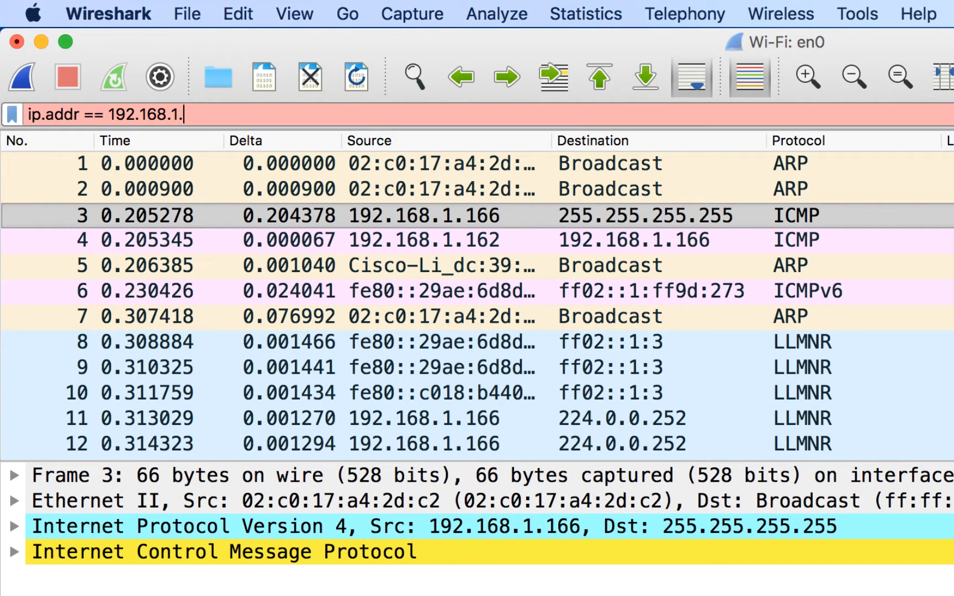
pyautogui.write('0')
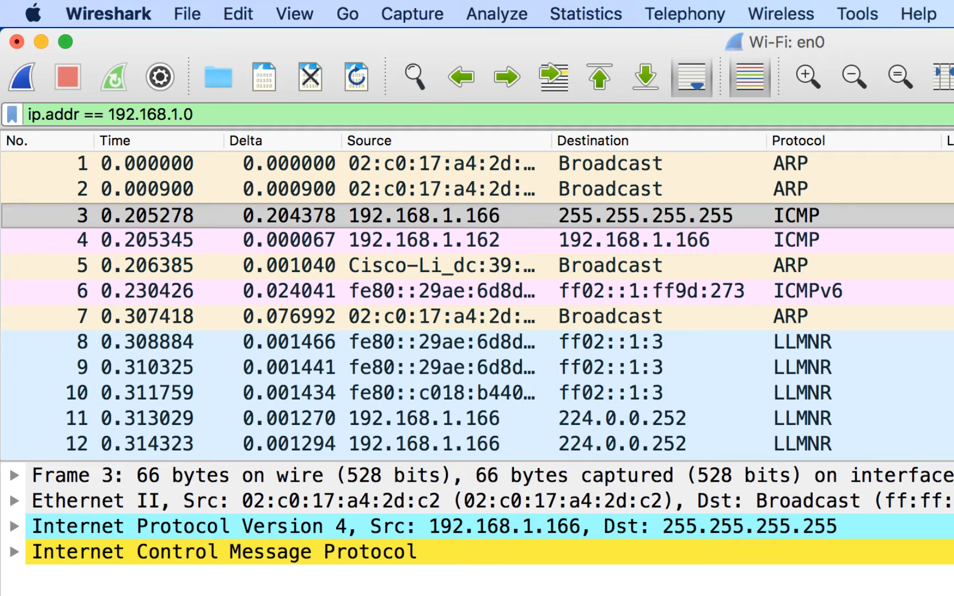
pyautogui.write('/24')
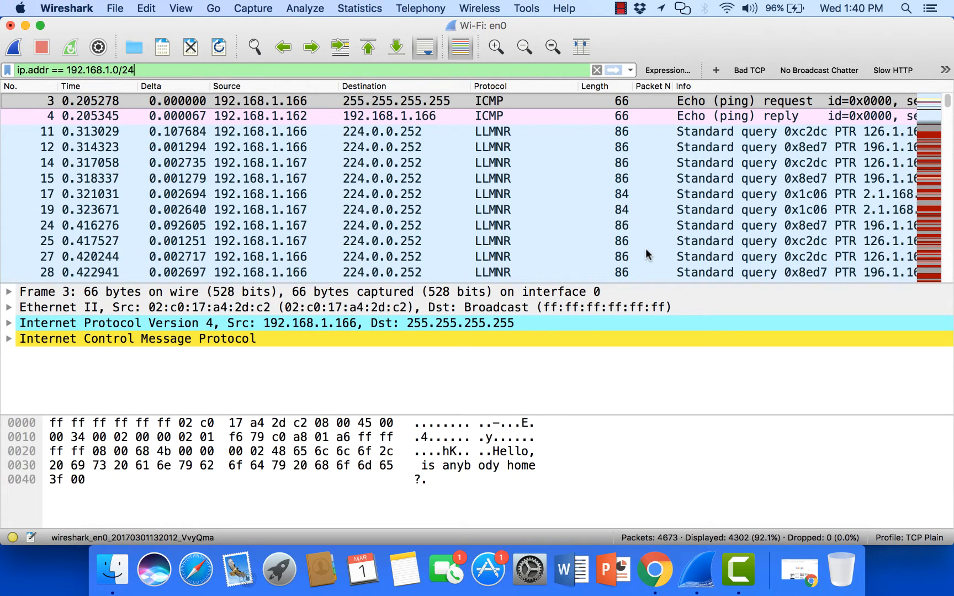
pyautogui.moveTo(279, 150)
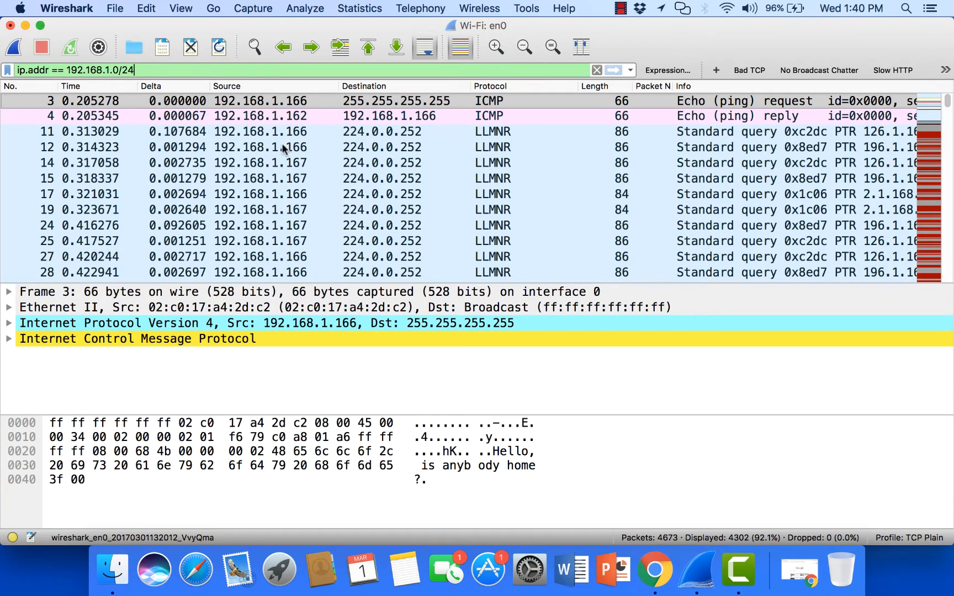
pyautogui.moveTo(417, 251)
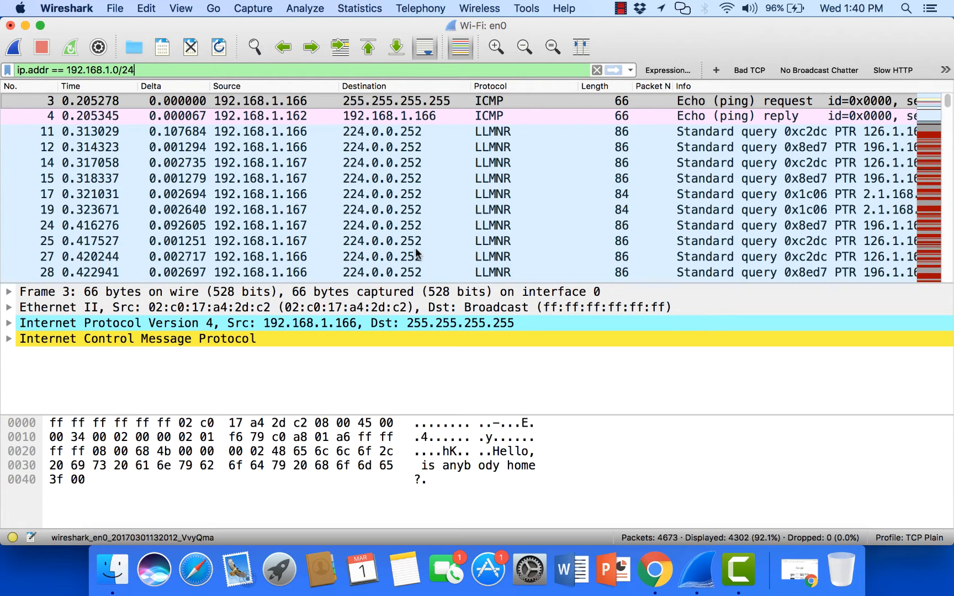
pyautogui.moveTo(276, 202)
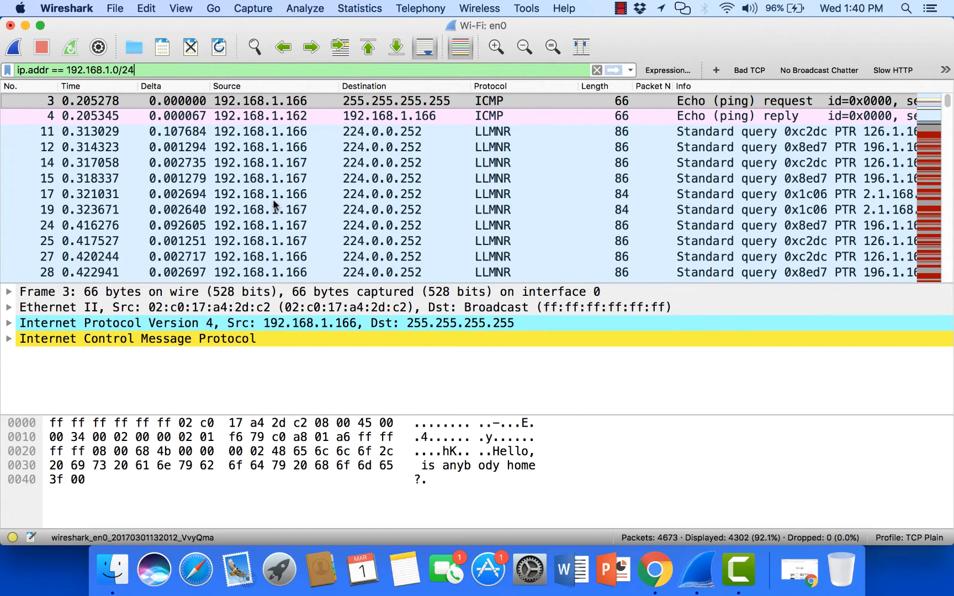
pyautogui.moveTo(254, 194)
pyautogui.write('src')
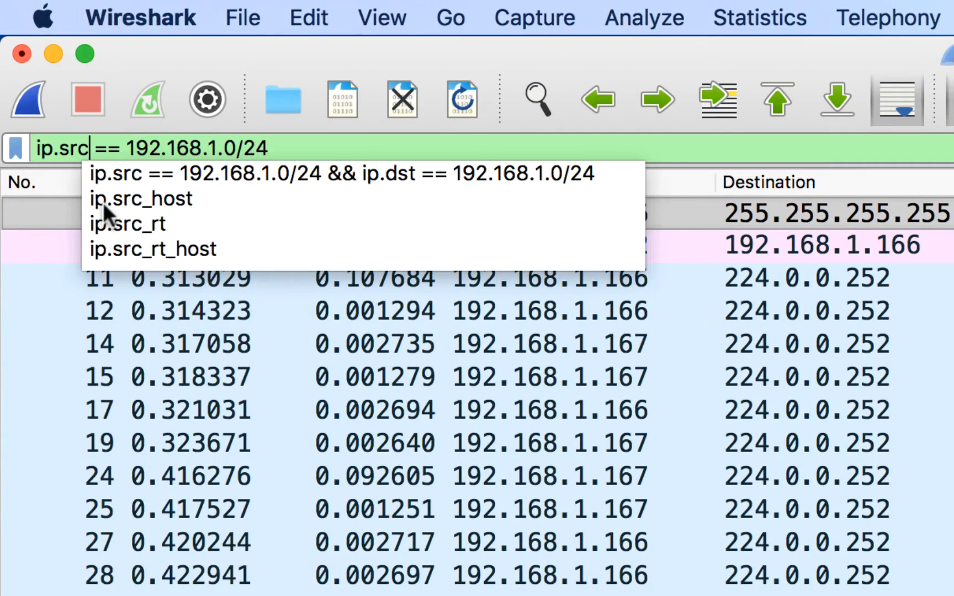
# Extend the filter so both source and destination must lie in 192.168.1.0/24
pyautogui.click(311, 148)
pyautogui.write(' &&')
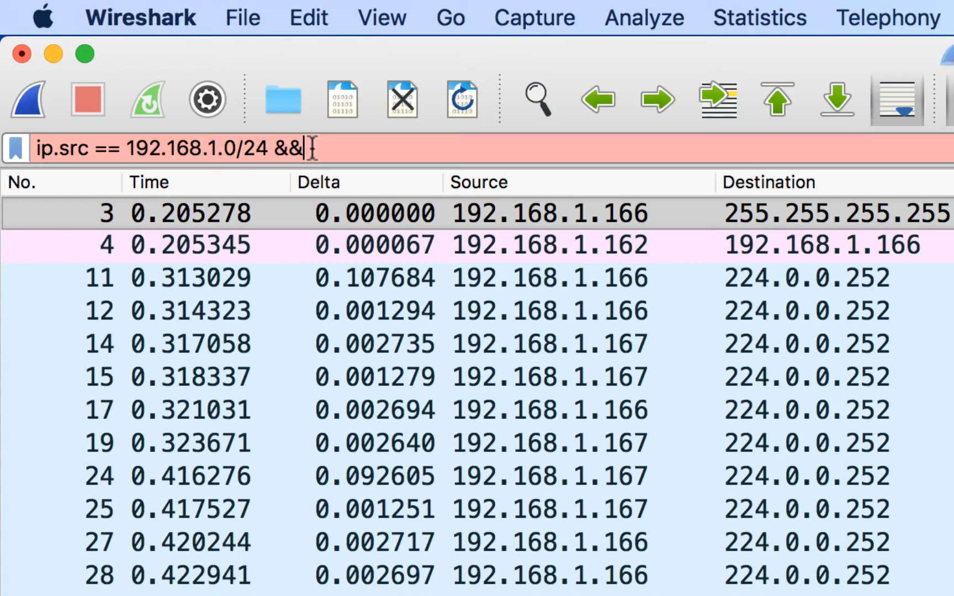
pyautogui.write('ip.dst ==')
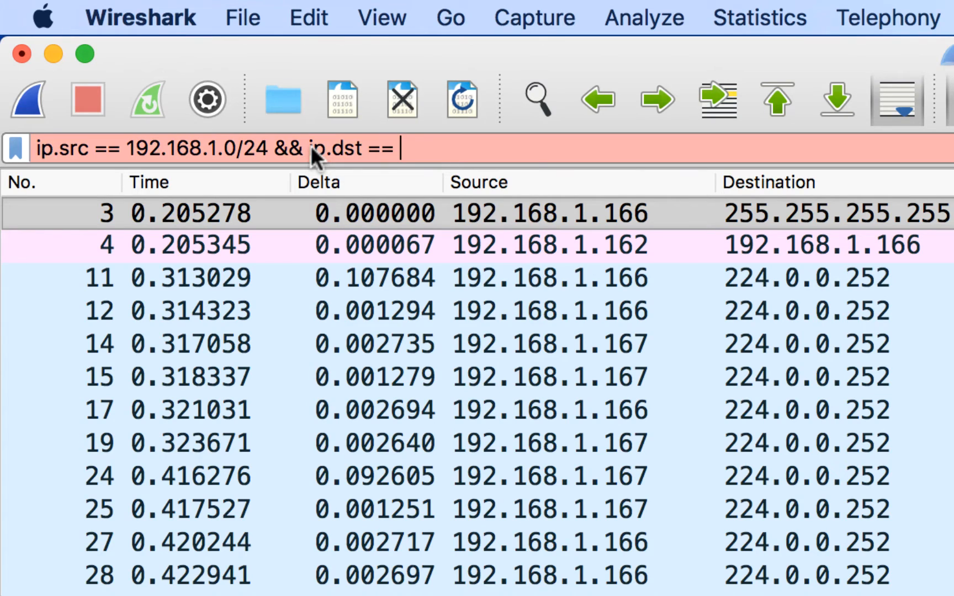
pyautogui.write('192.168.1.0/')
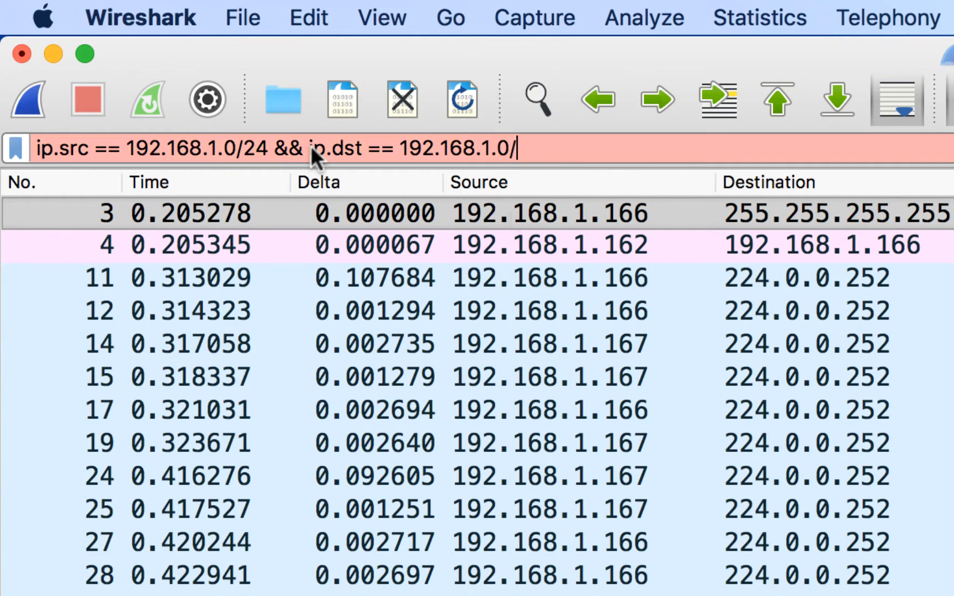
pyautogui.write('24')
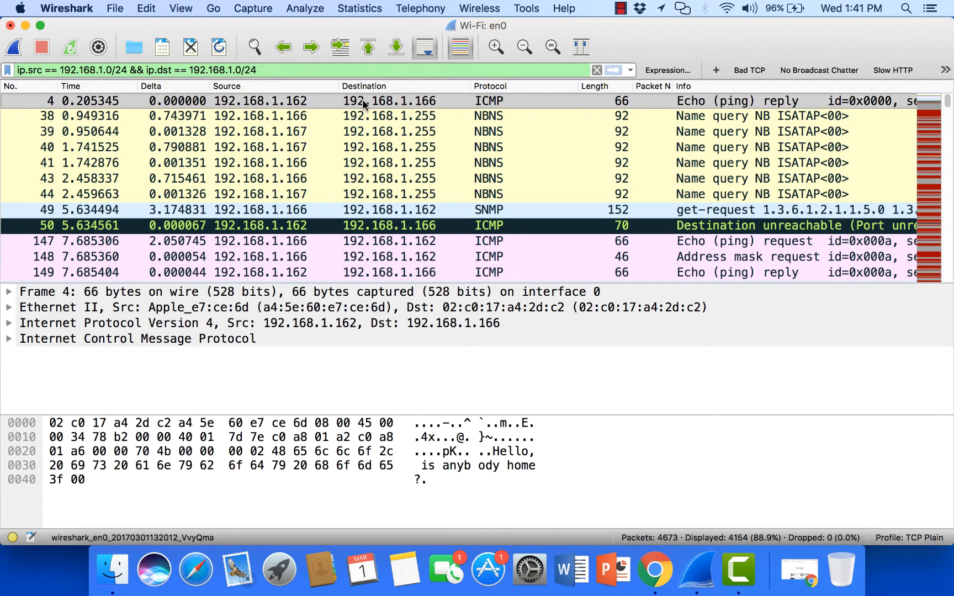
pyautogui.moveTo(369, 139)
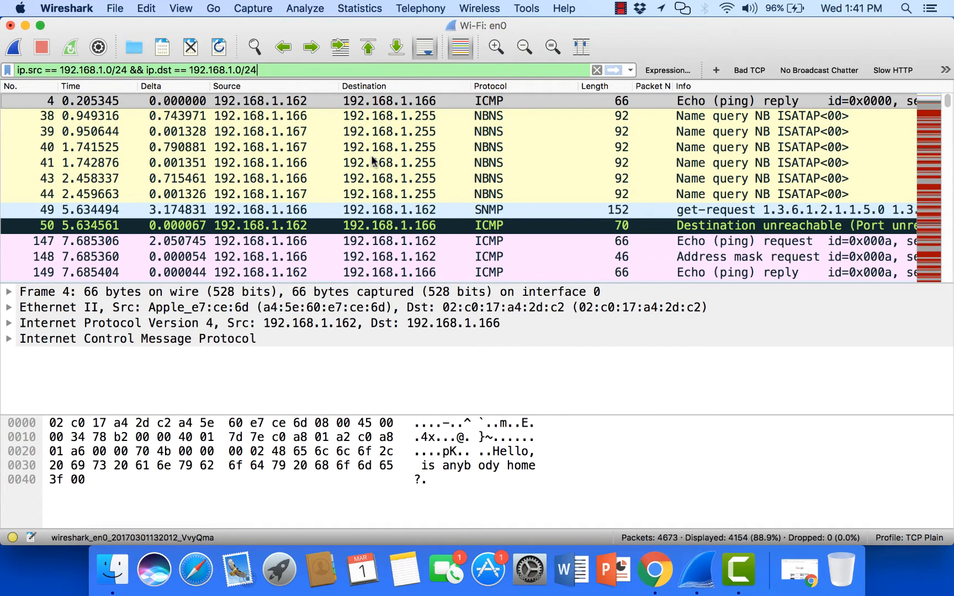
pyautogui.moveTo(433, 162)
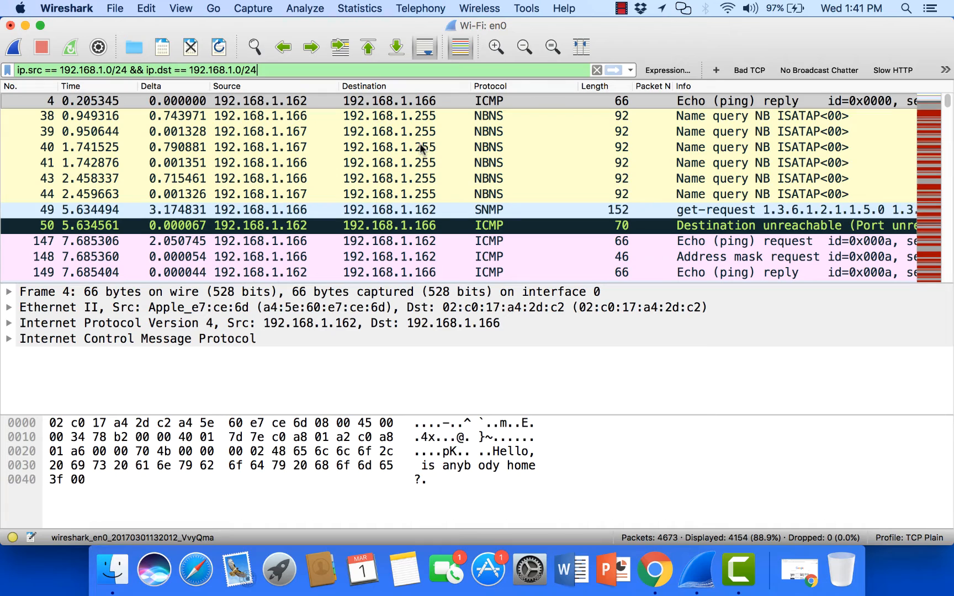
# Select SNMP get-request packet 49 to see its UDP ports 59277 to 161
pyautogui.click(387, 210)
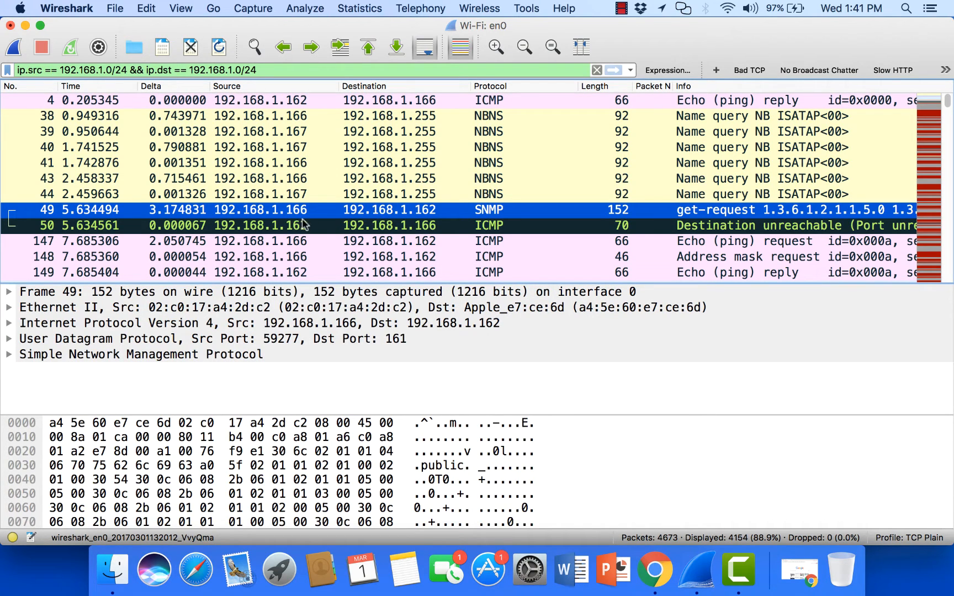
pyautogui.moveTo(438, 222)
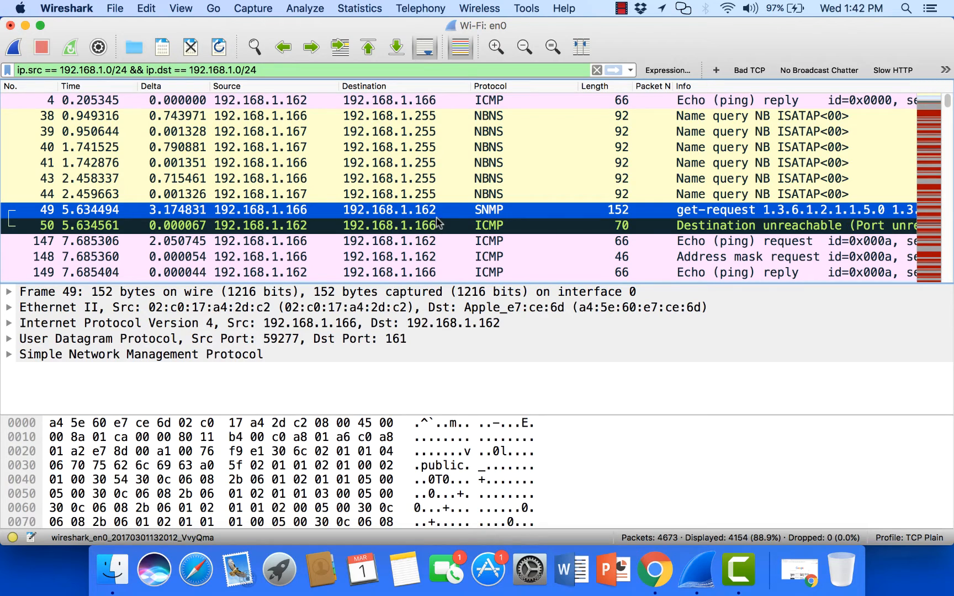
pyautogui.moveTo(434, 221)
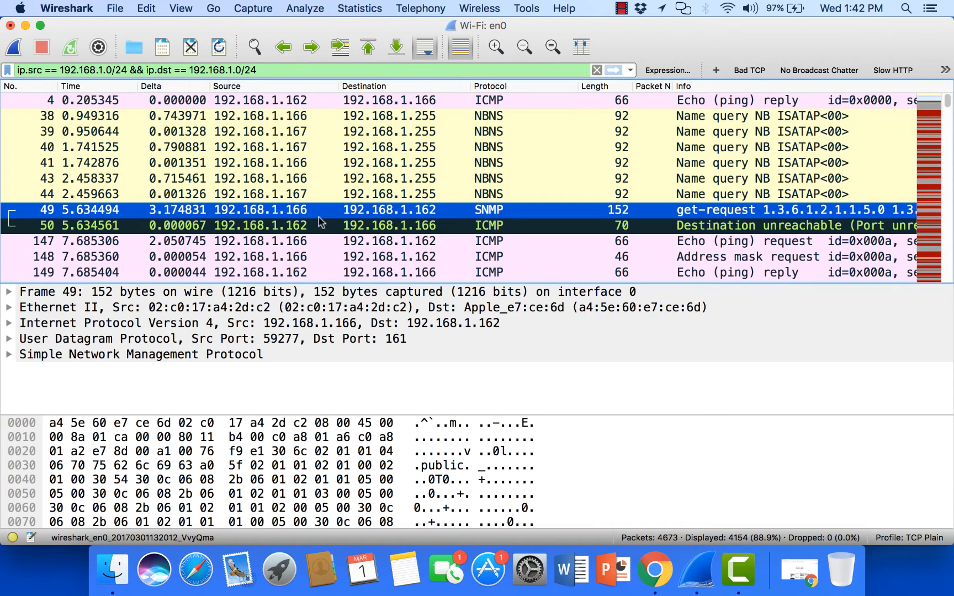
pyautogui.moveTo(482, 225)
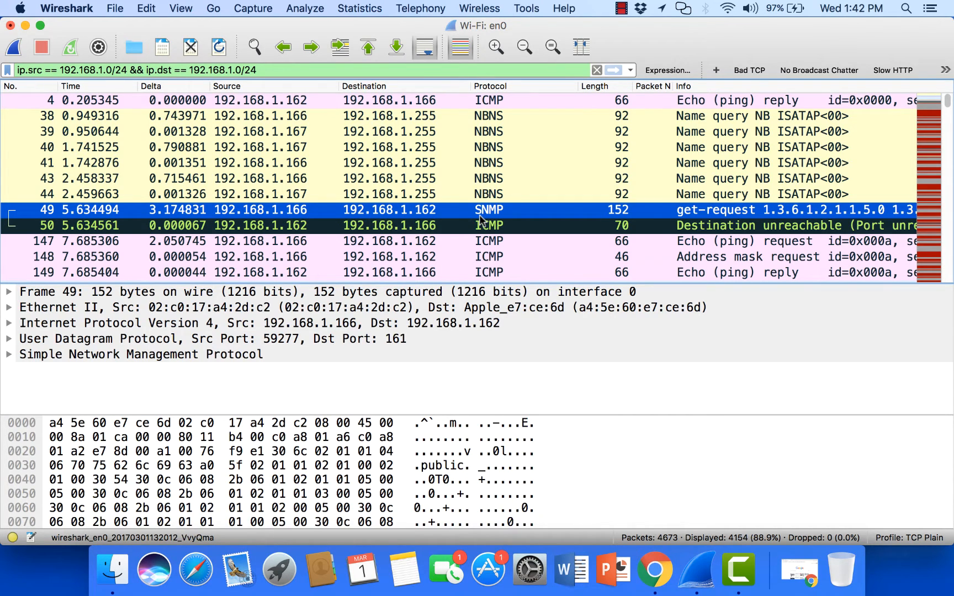
pyautogui.moveTo(829, 225)
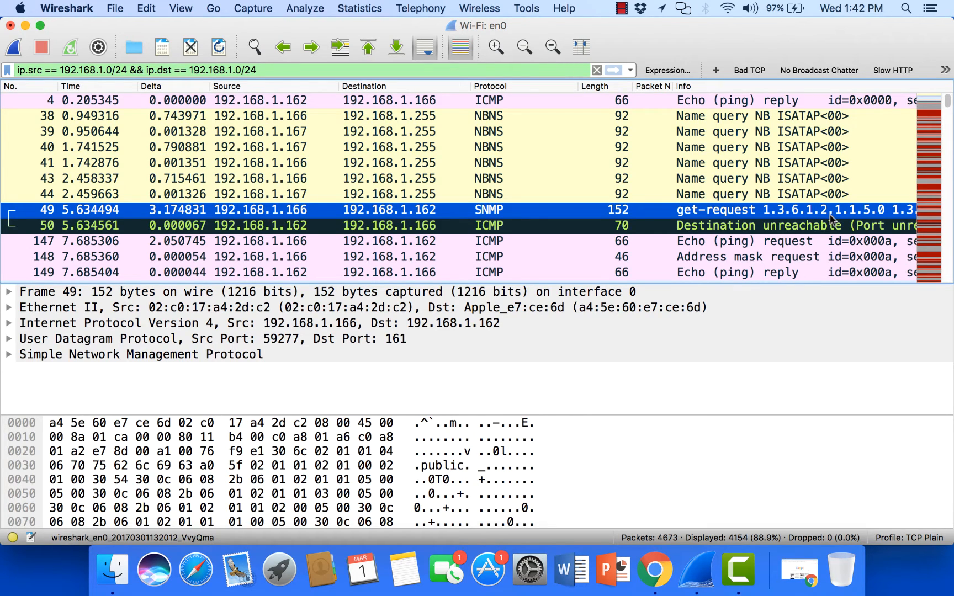
pyautogui.moveTo(525, 227)
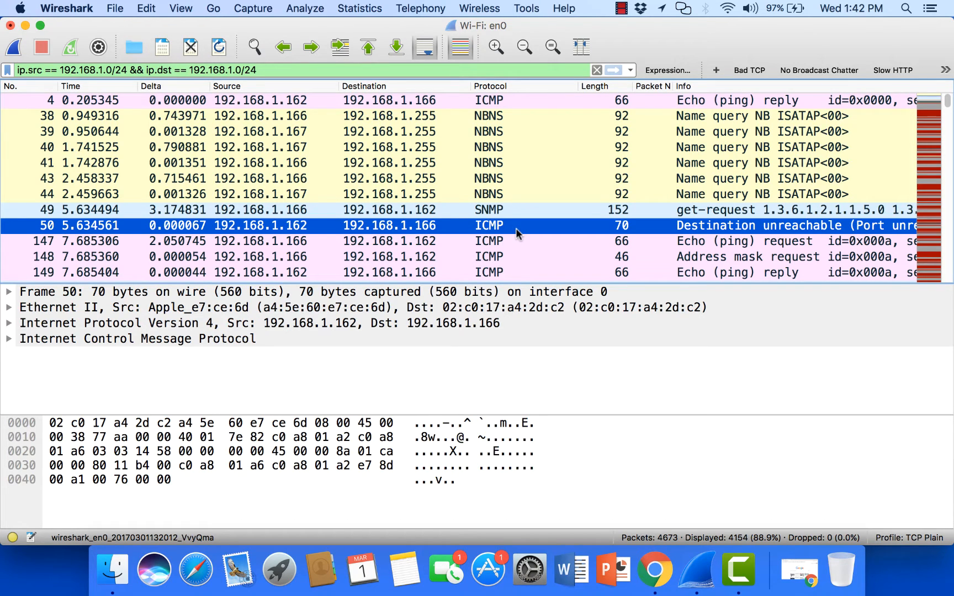
# Select the UDP packet from 192.168.1.196 to 192.168.1.162, ports 38603 to 49239
pyautogui.scroll(-3)
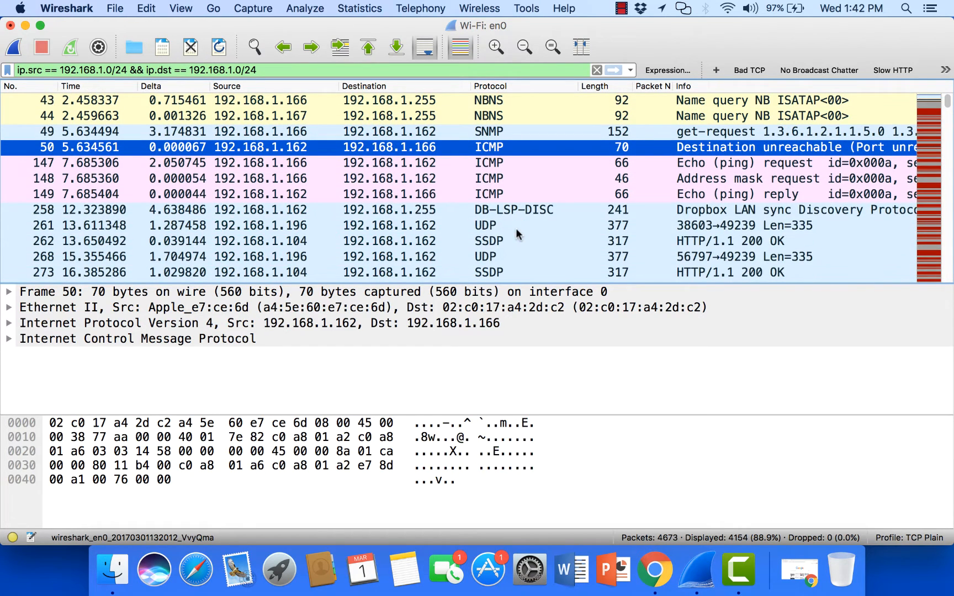
pyautogui.moveTo(719, 217)
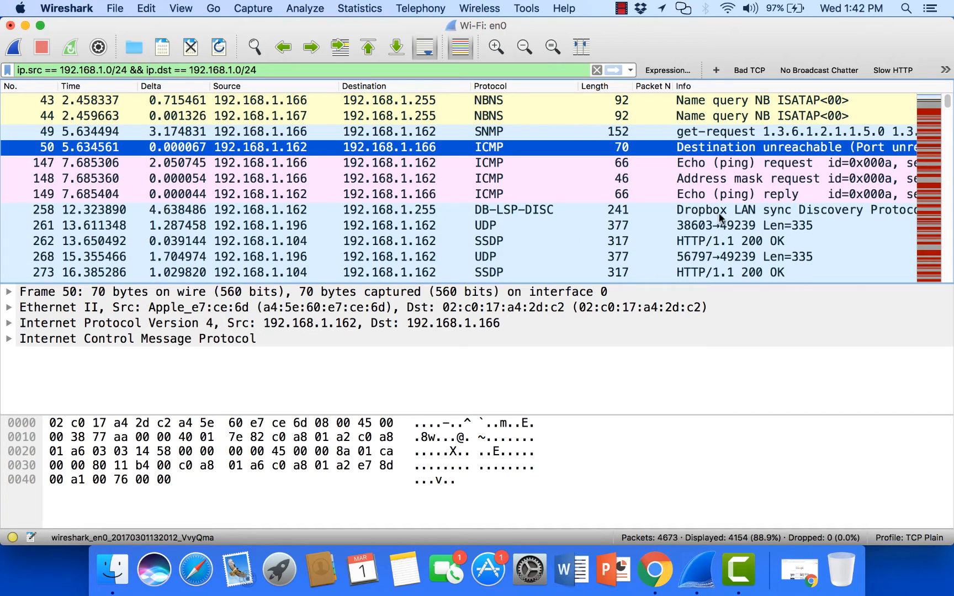
pyautogui.moveTo(713, 222)
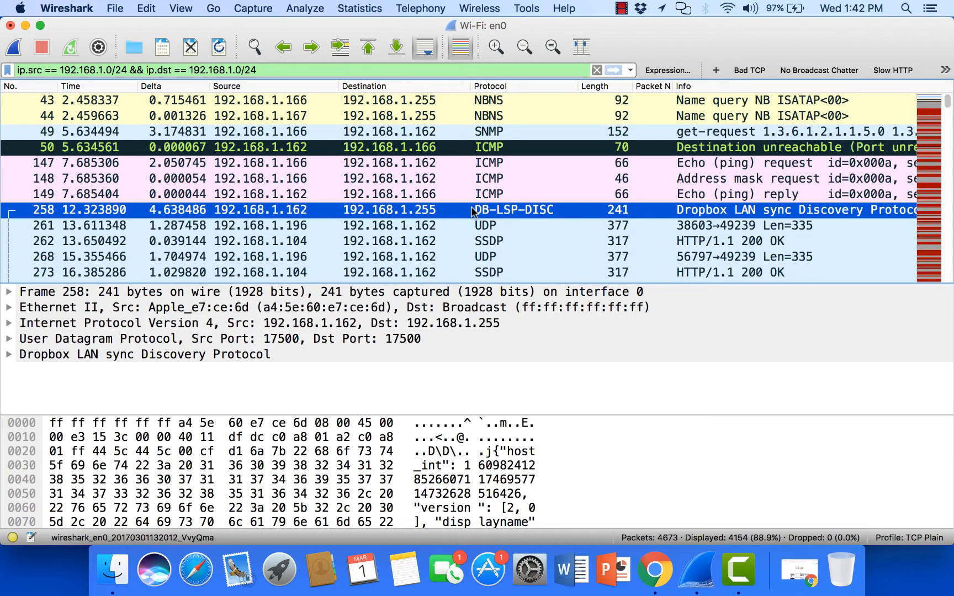
pyautogui.scroll(-3)
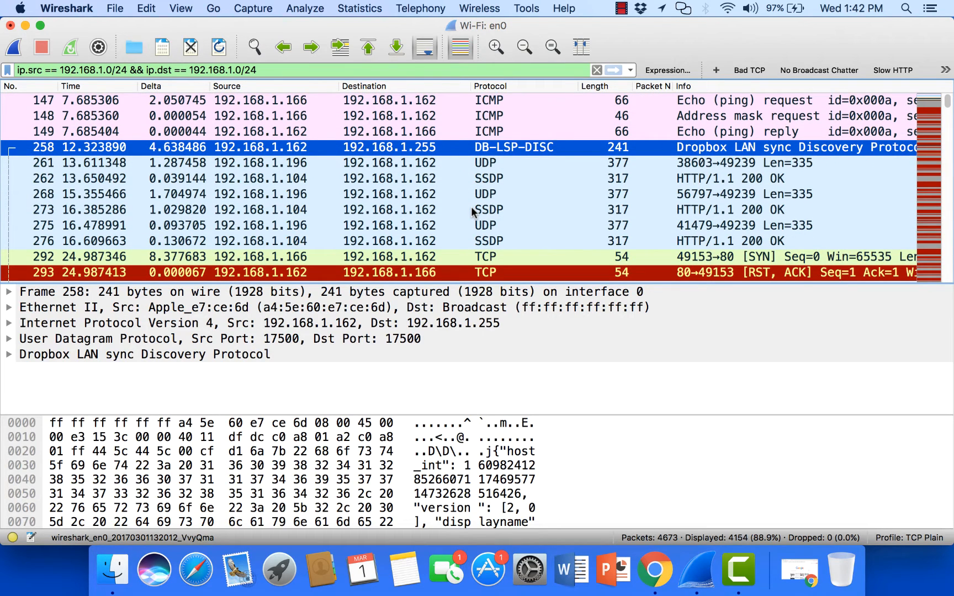
pyautogui.moveTo(475, 182)
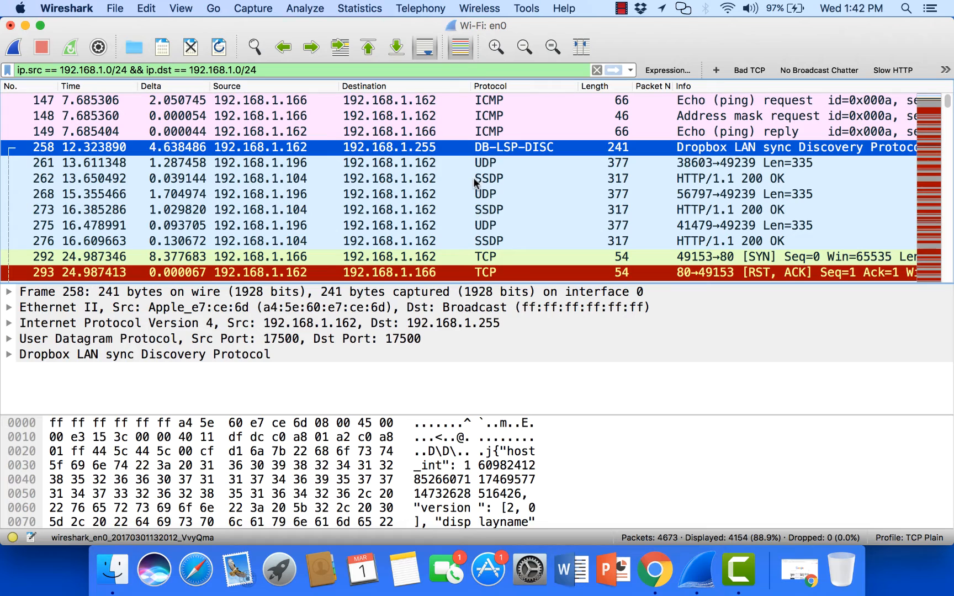
pyautogui.click(480, 162)
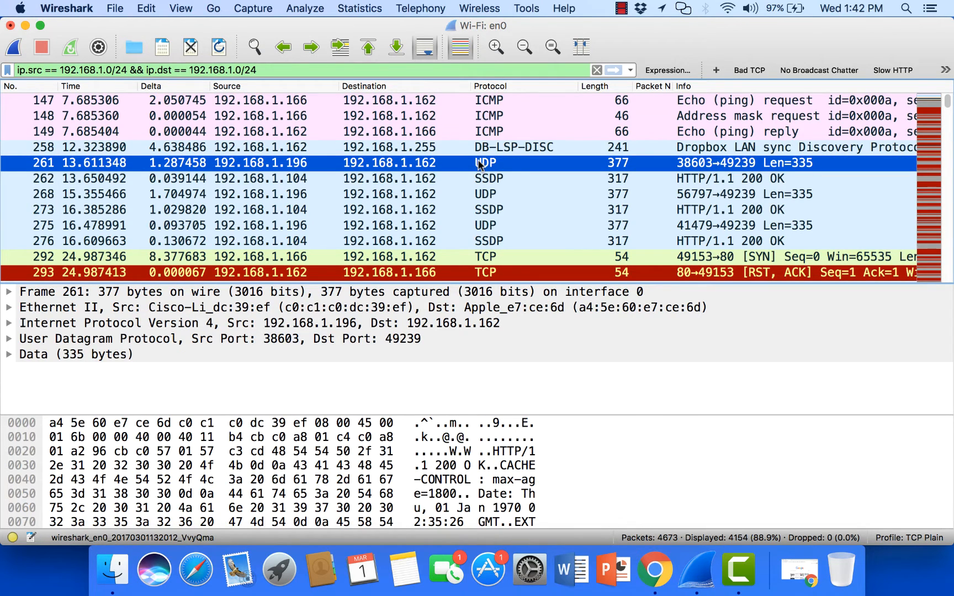
pyautogui.moveTo(574, 417)
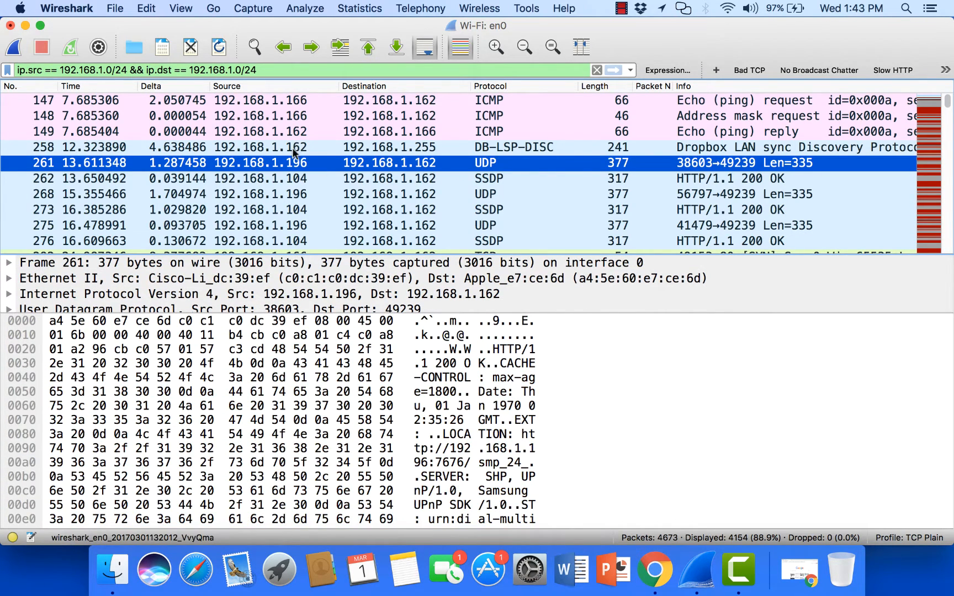
pyautogui.moveTo(298, 170)
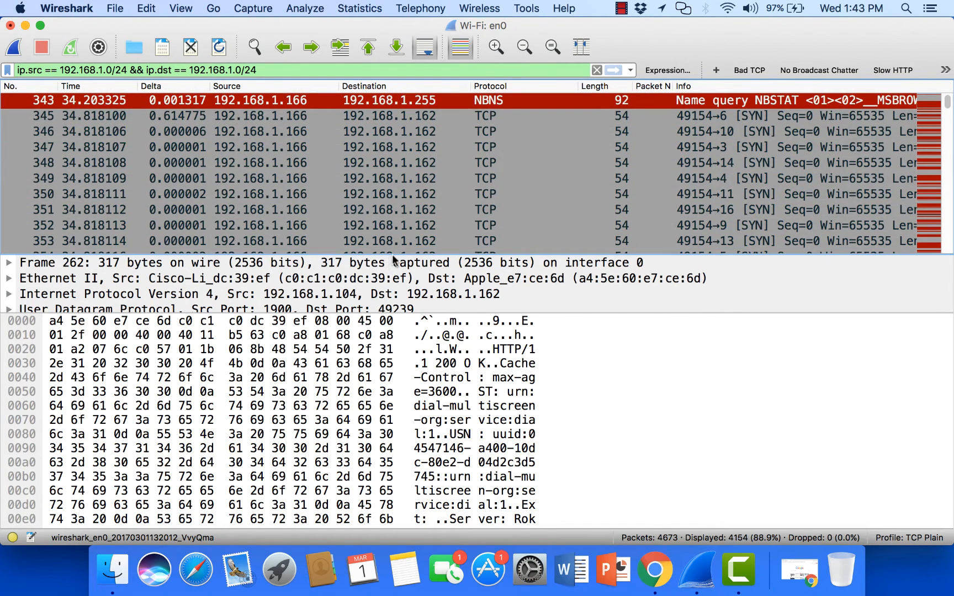
pyautogui.moveTo(404, 255)
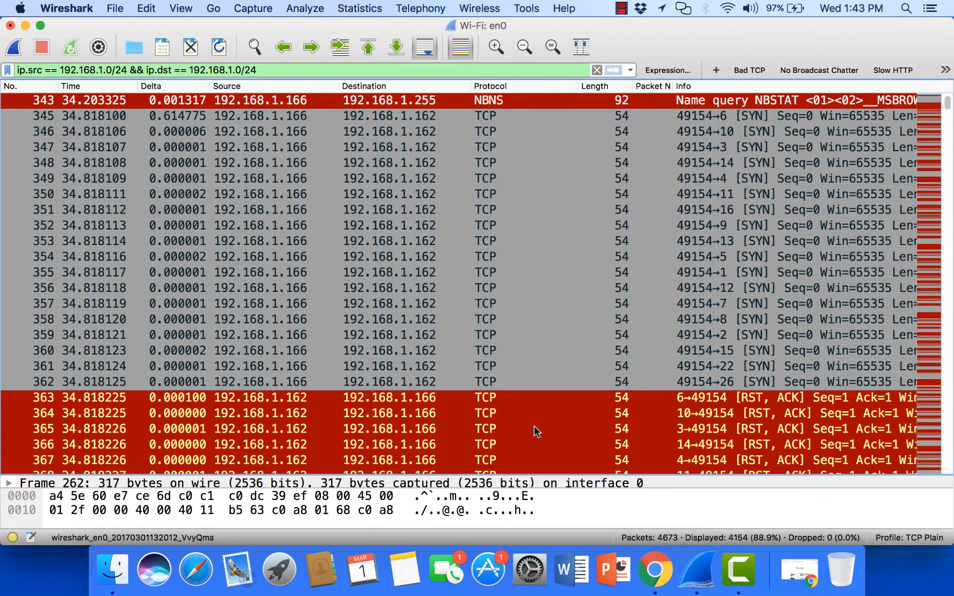
pyautogui.moveTo(318, 140)
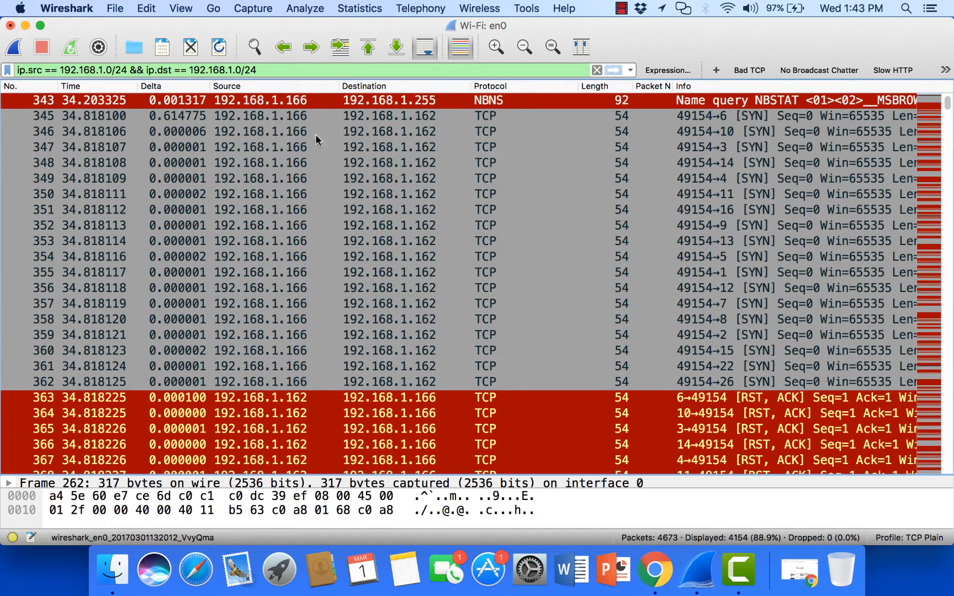
pyautogui.moveTo(770, 156)
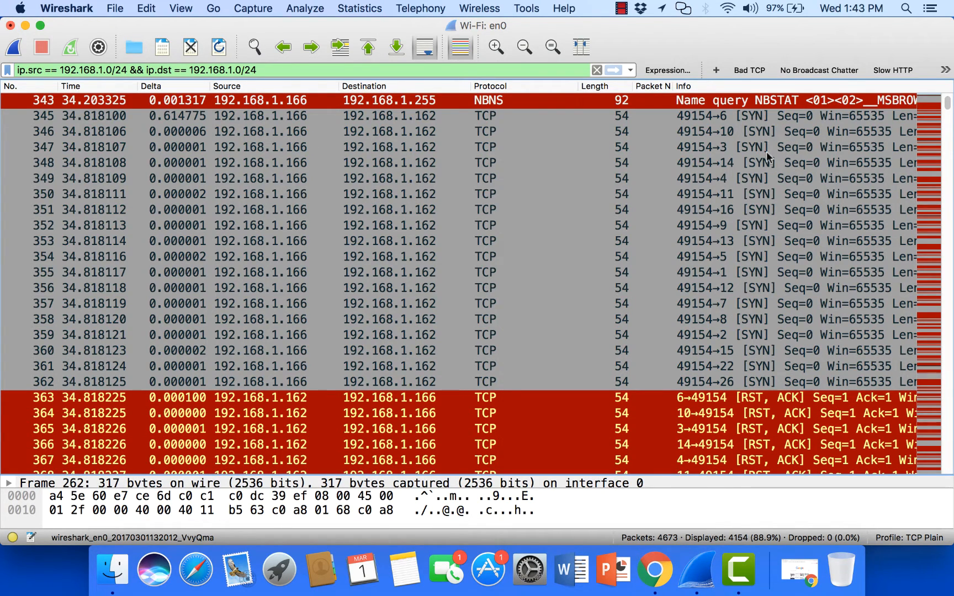
pyautogui.moveTo(747, 143)
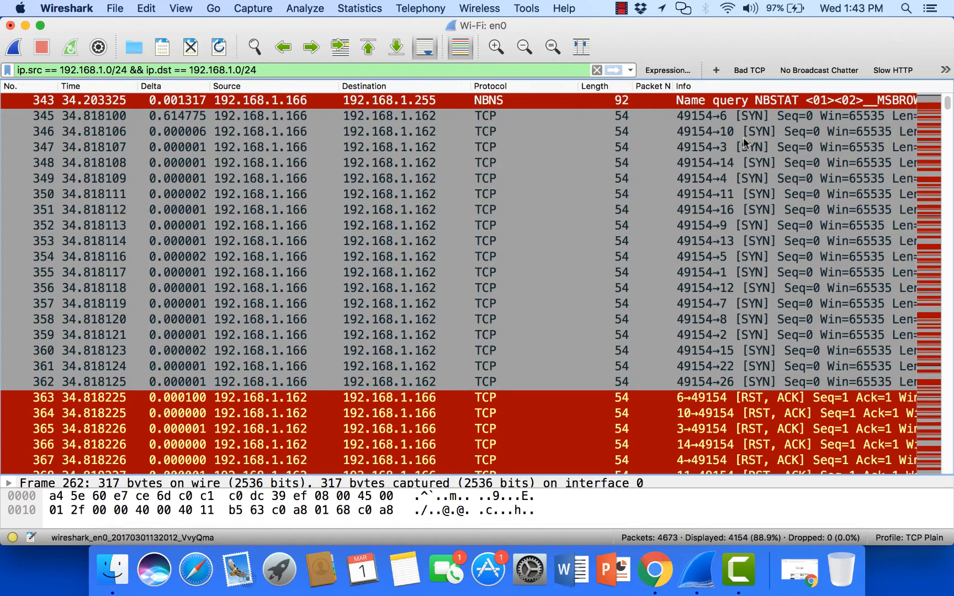
pyautogui.moveTo(732, 155)
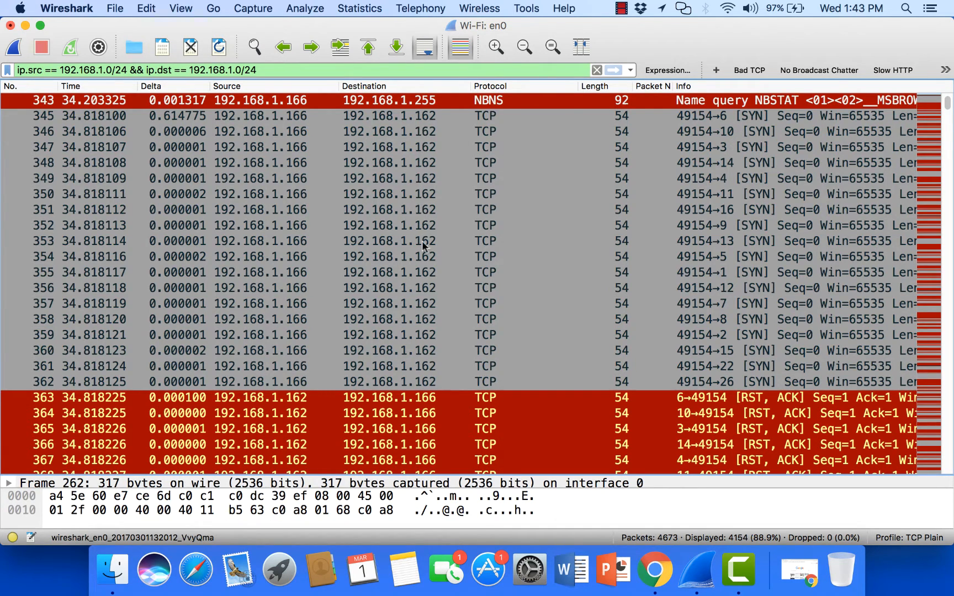
pyautogui.moveTo(550, 302)
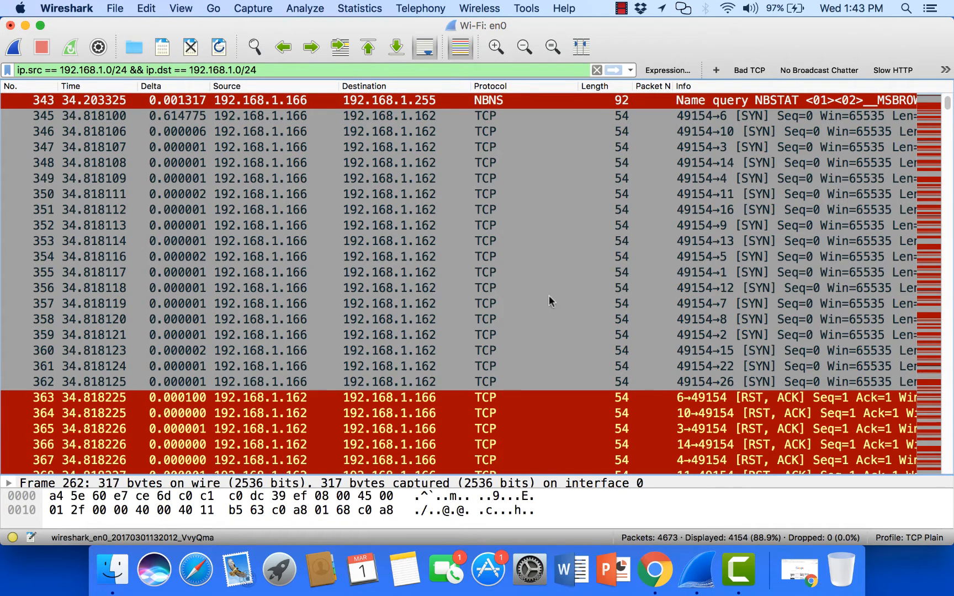
# Scroll to packets 343–380 showing the SYN scan from 192.168.1.166 and RST, ACK replies
pyautogui.scroll(-3)
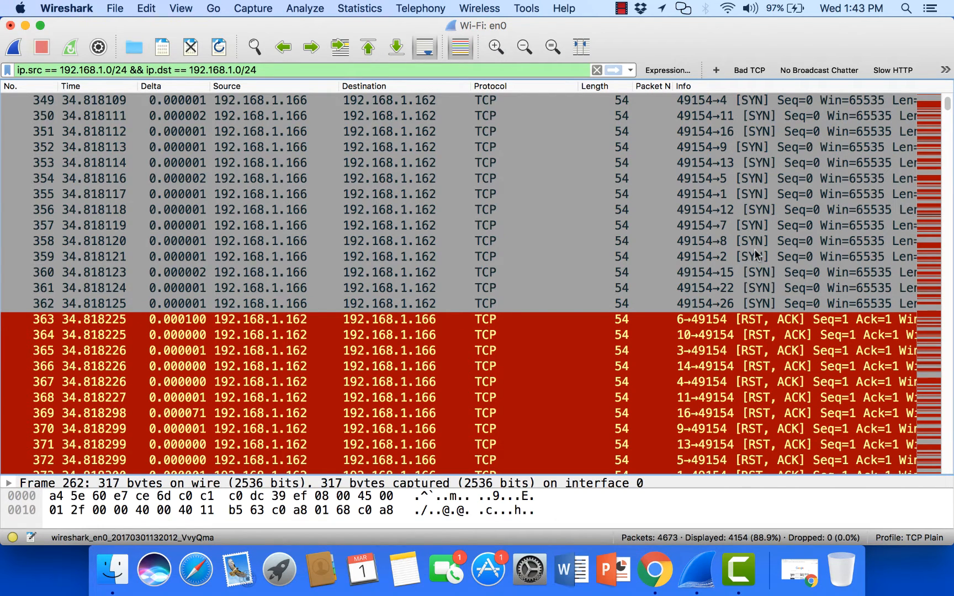
pyautogui.moveTo(312, 175)
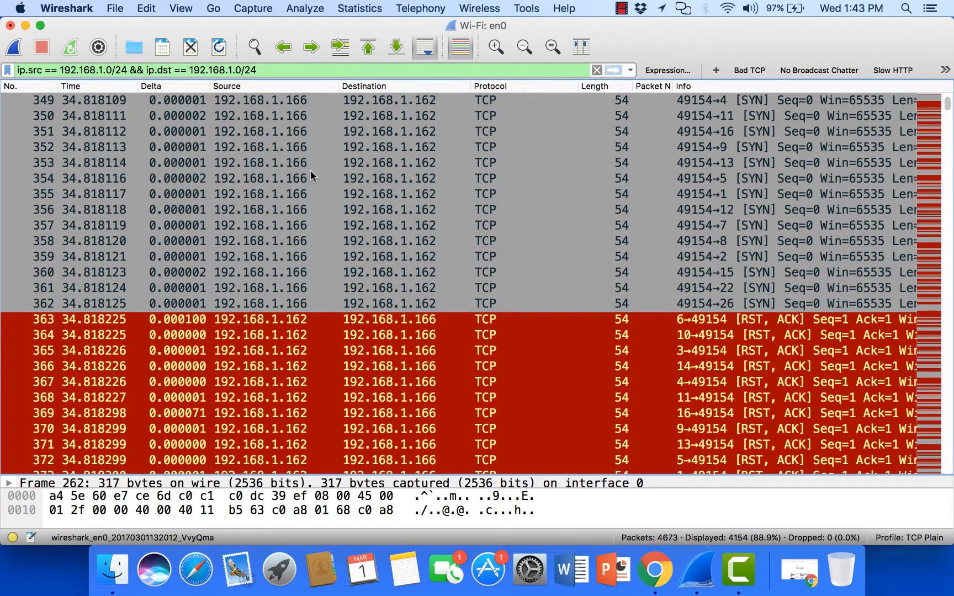
pyautogui.moveTo(701, 215)
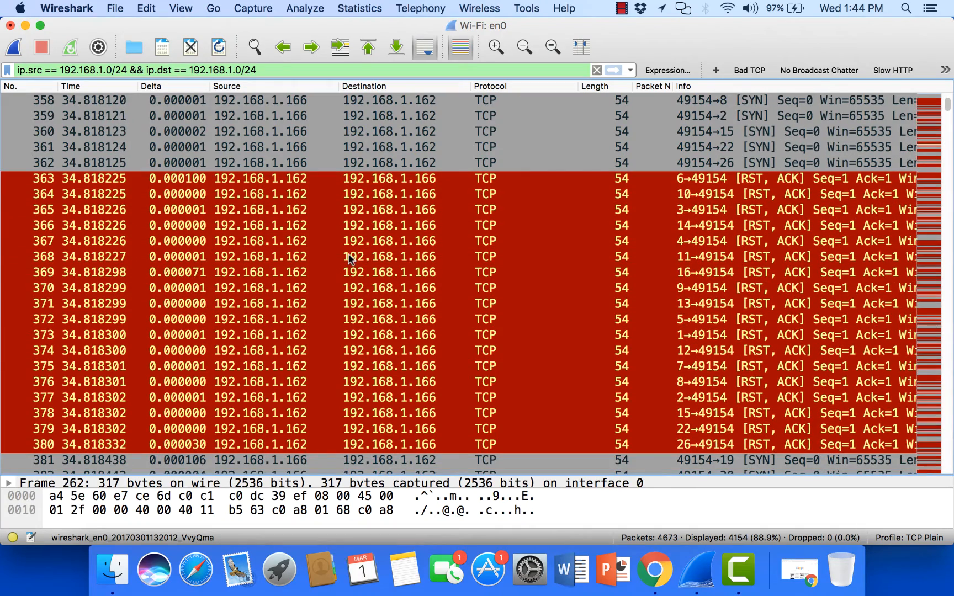
# Scroll further to SYN probes on ports 17–38 of 192.168.1.162 drawing RST, ACK replies
pyautogui.scroll(-3)
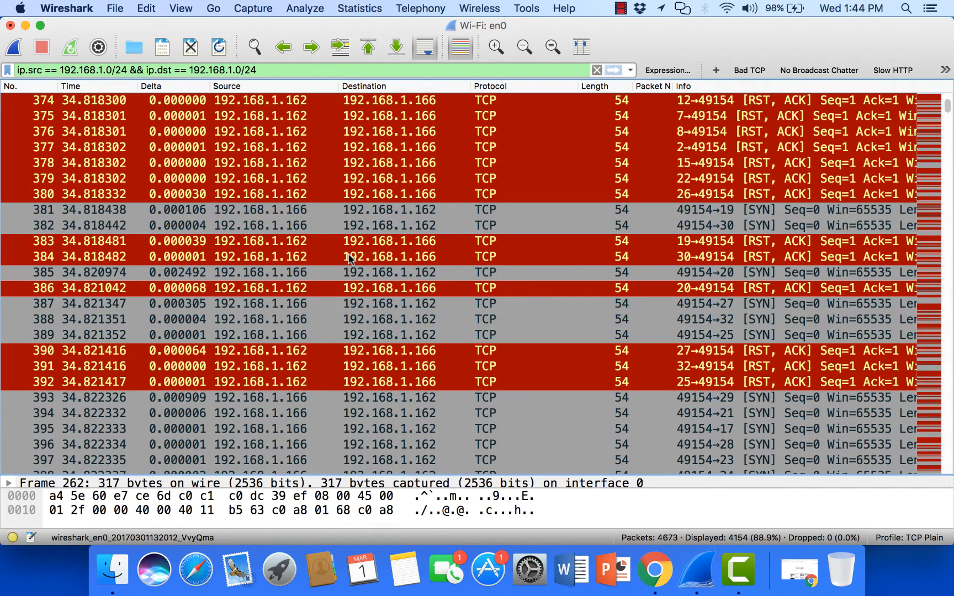
pyautogui.scroll(-3)
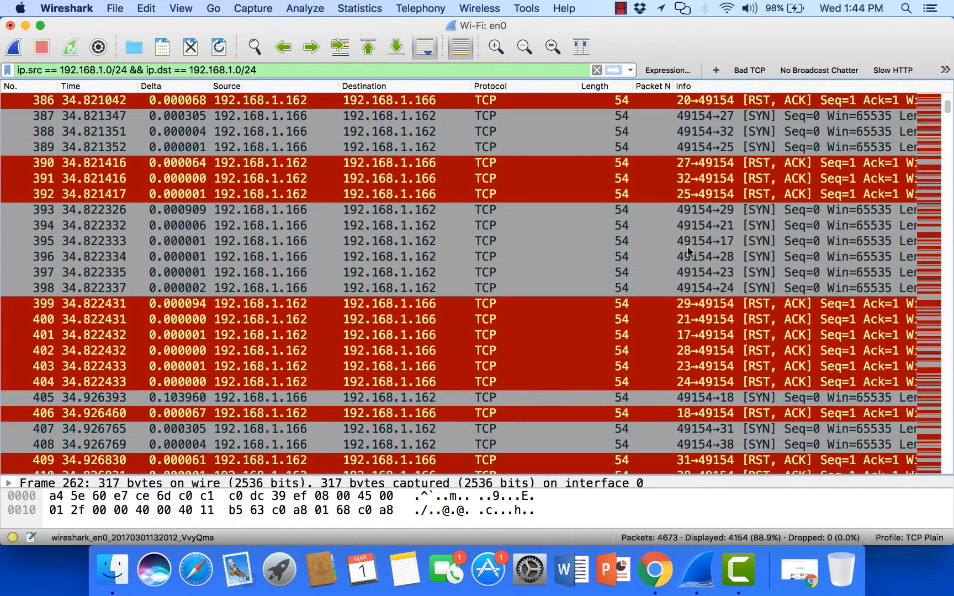
pyautogui.moveTo(739, 128)
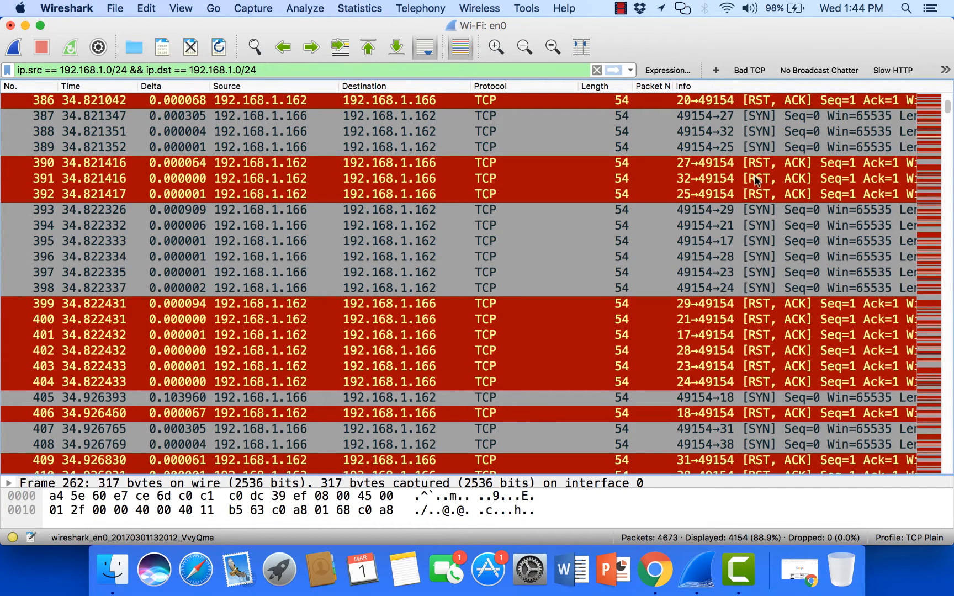
pyautogui.moveTo(723, 201)
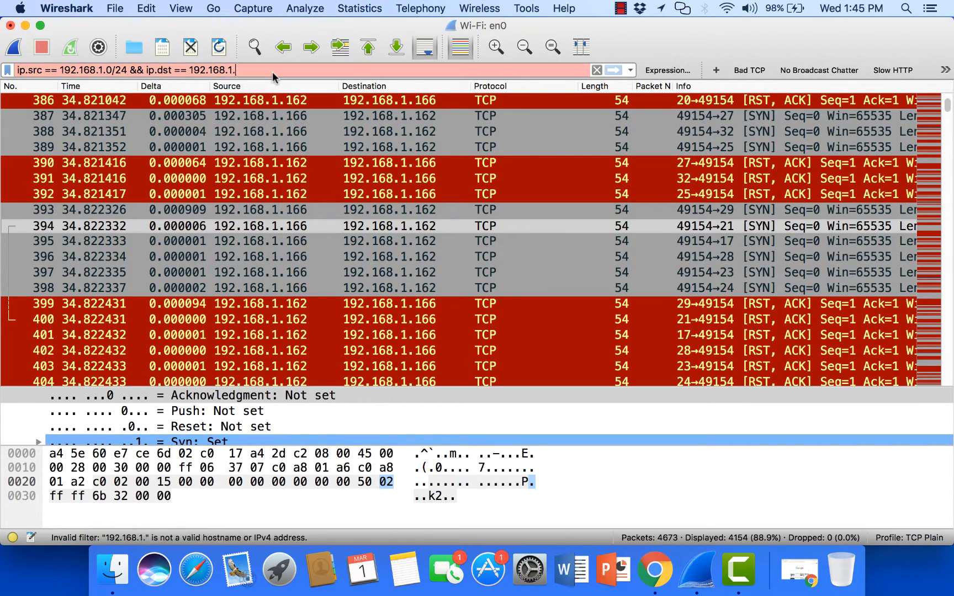
# Replace the subnet filter with tcp.flags.syn == 1 && tcp.flags.ack == 1, which matches no packets
pyautogui.click(596, 69)
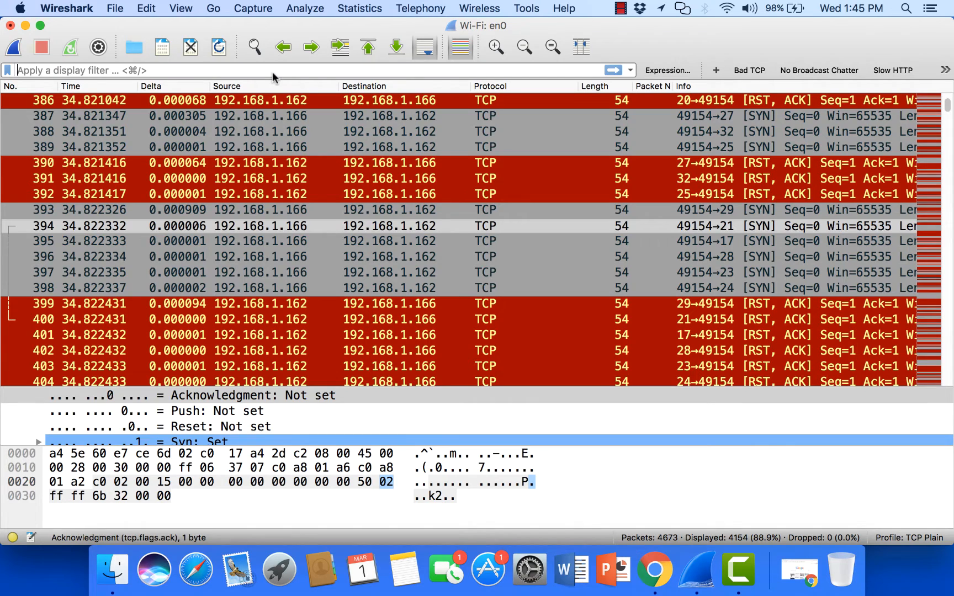
pyautogui.write('tcp.flags.syn ==')
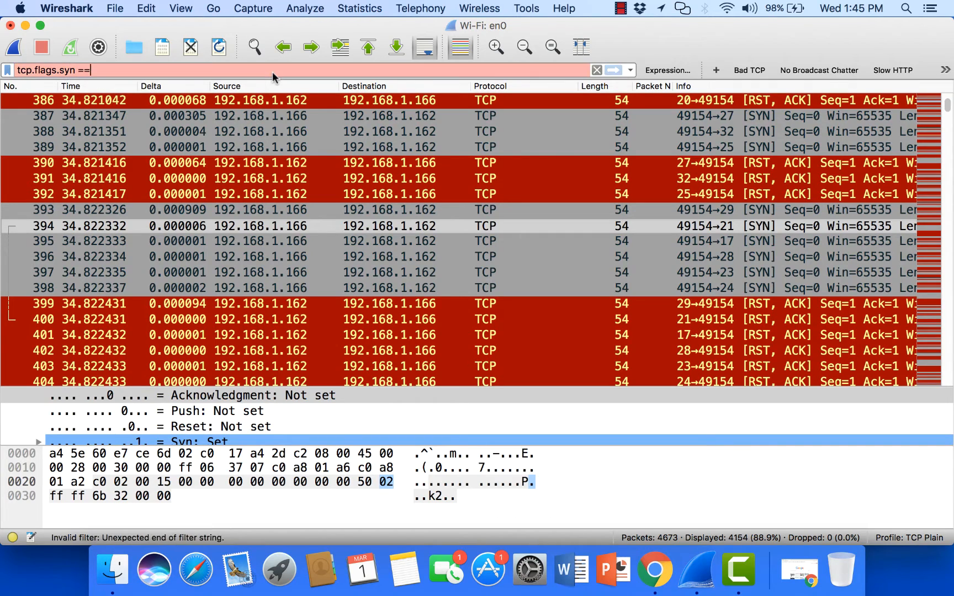
pyautogui.write('1')
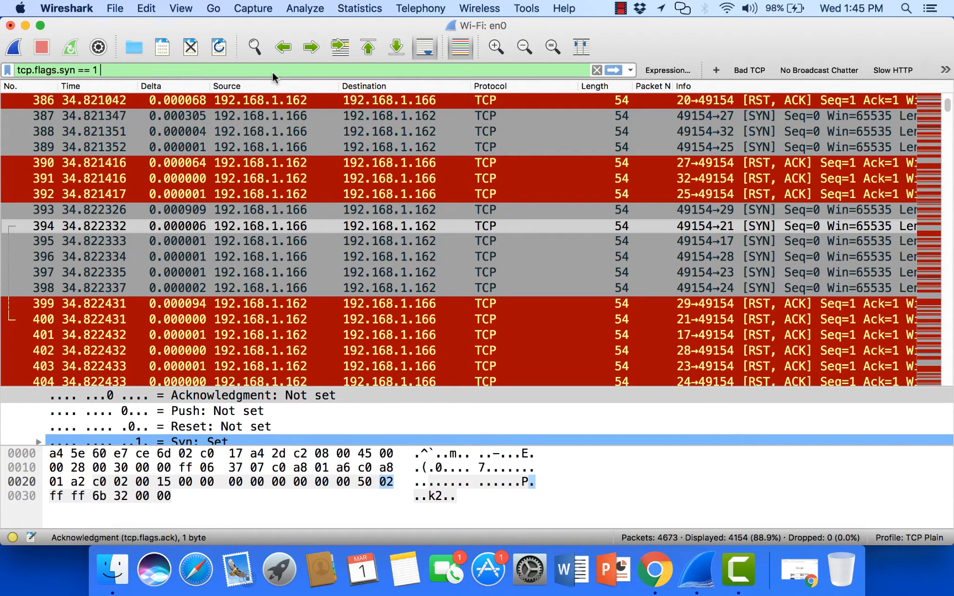
pyautogui.moveTo(758, 101)
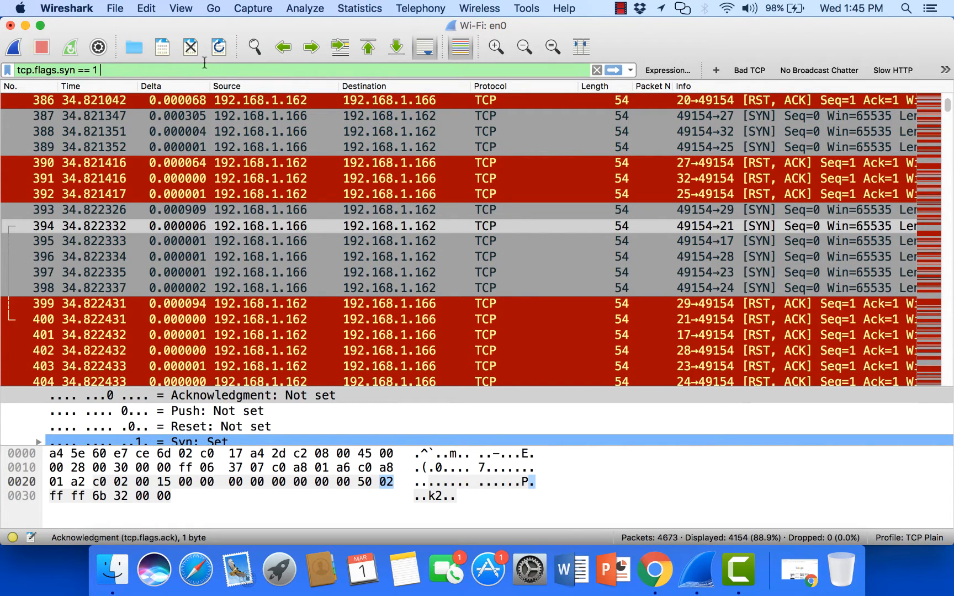
pyautogui.moveTo(204, 70)
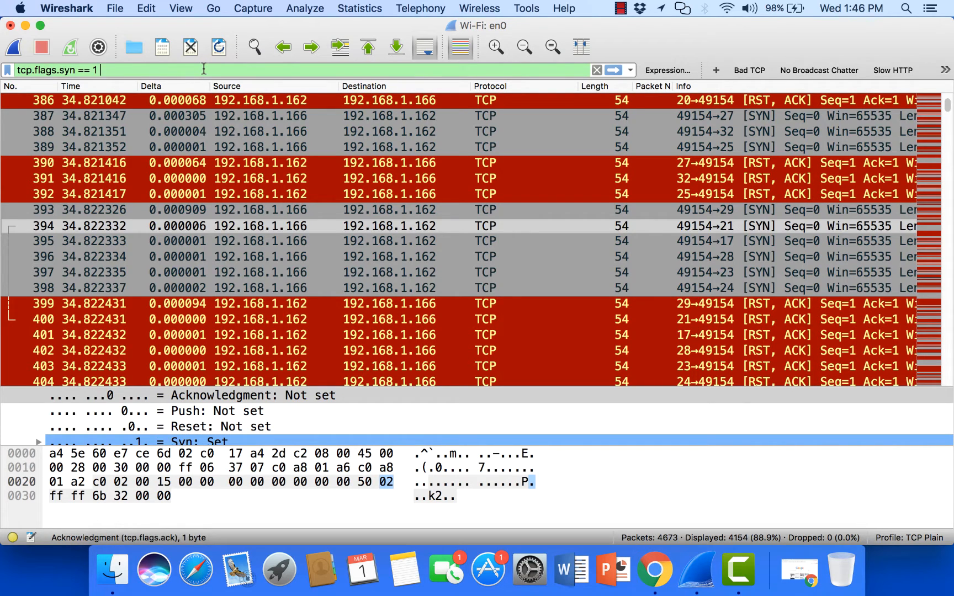
pyautogui.write('&& tcp.flags.ack ==')
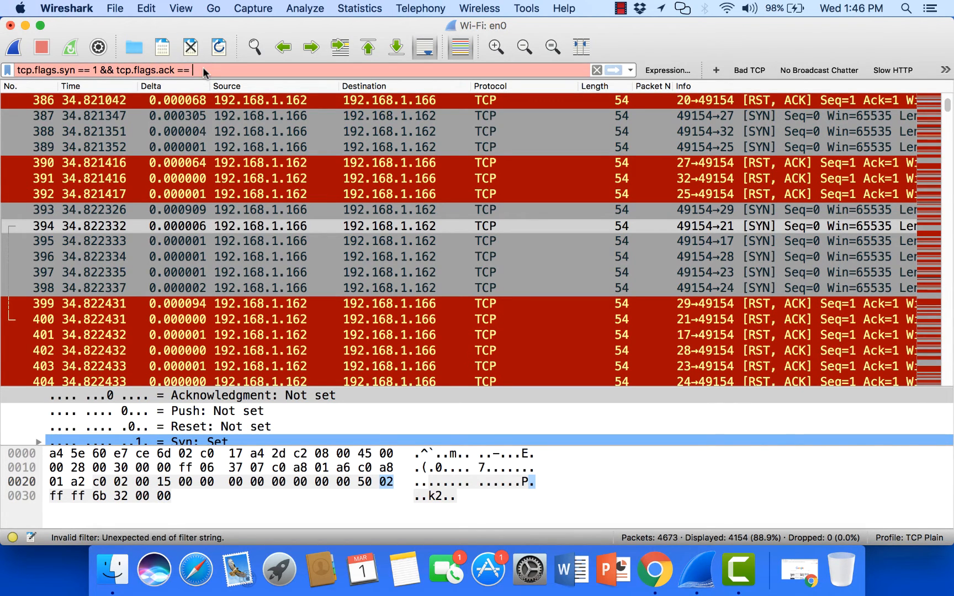
pyautogui.write('1')
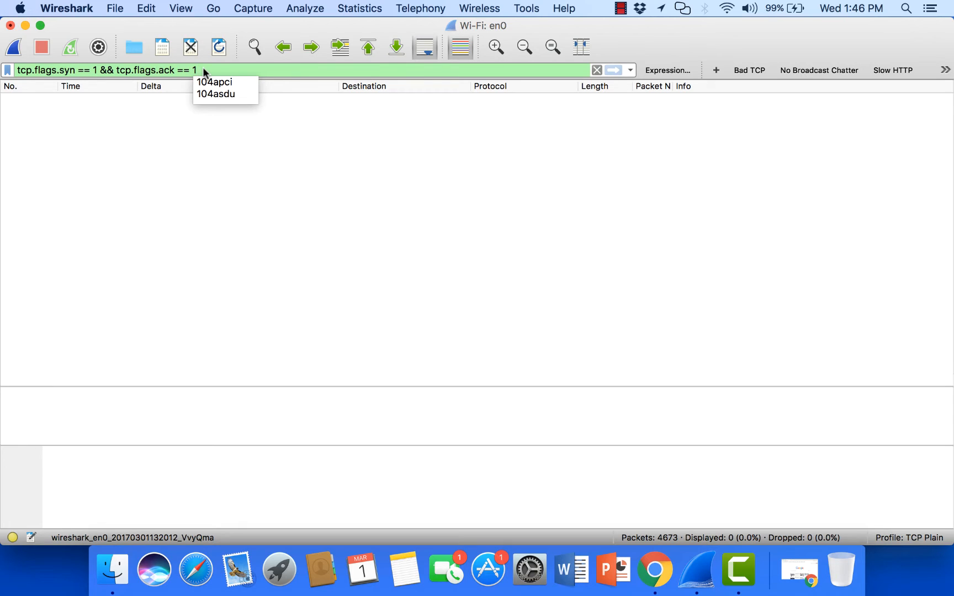
pyautogui.moveTo(568, 95)
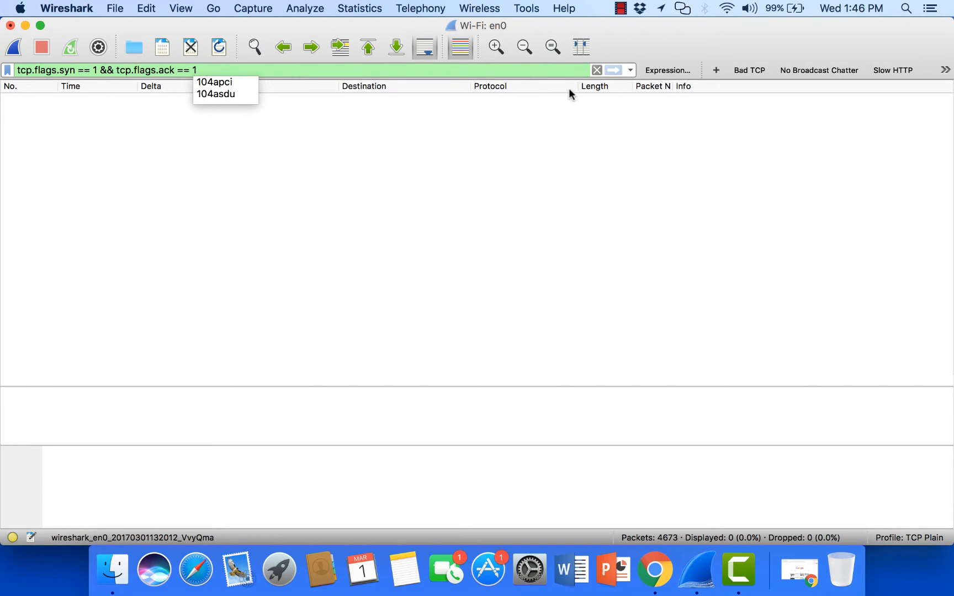
# Clear the SYN-ACK filter to list all 4673 packets and select the LLMNR query from 192.168.1.166
pyautogui.click(595, 70)
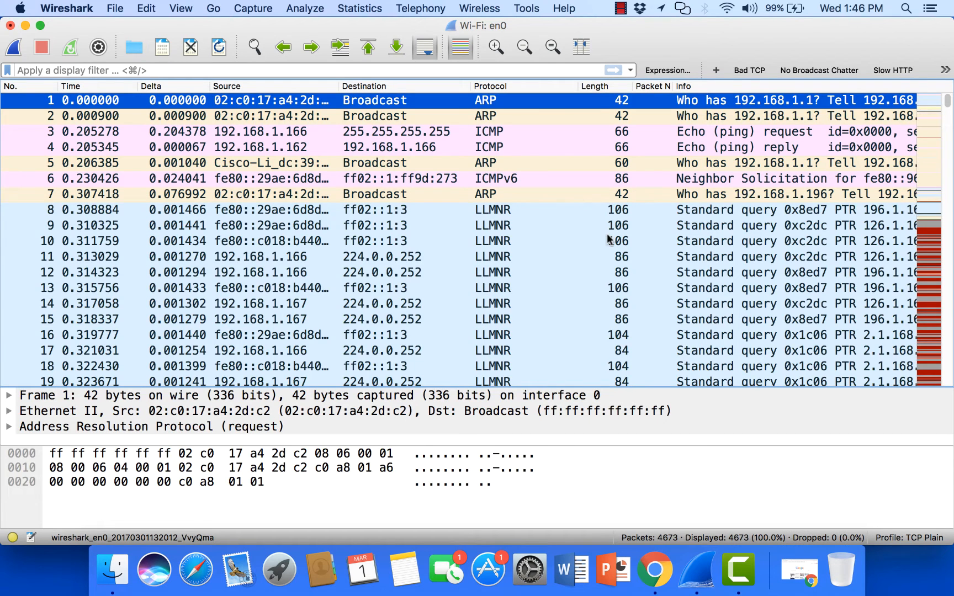
pyautogui.click(274, 257)
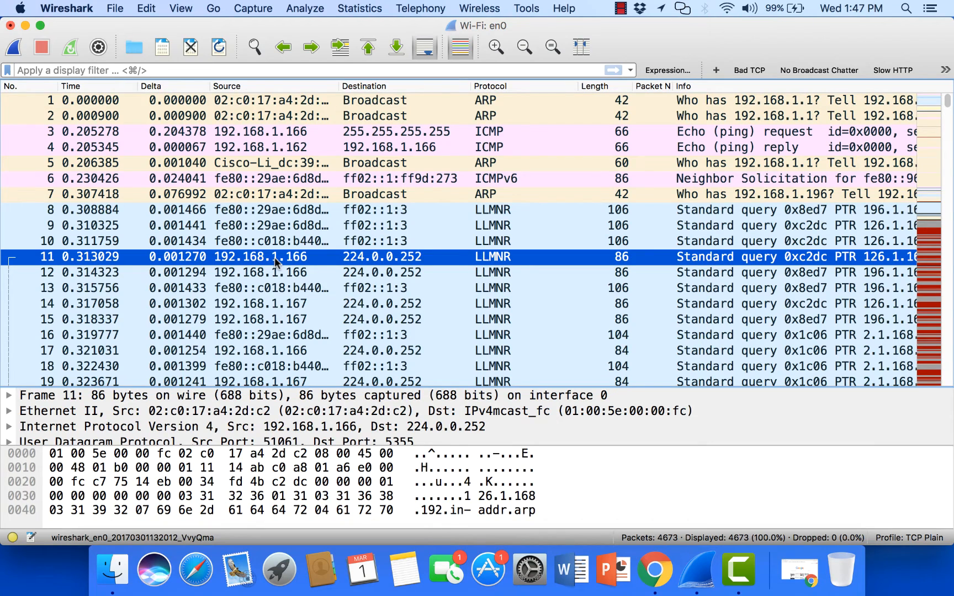